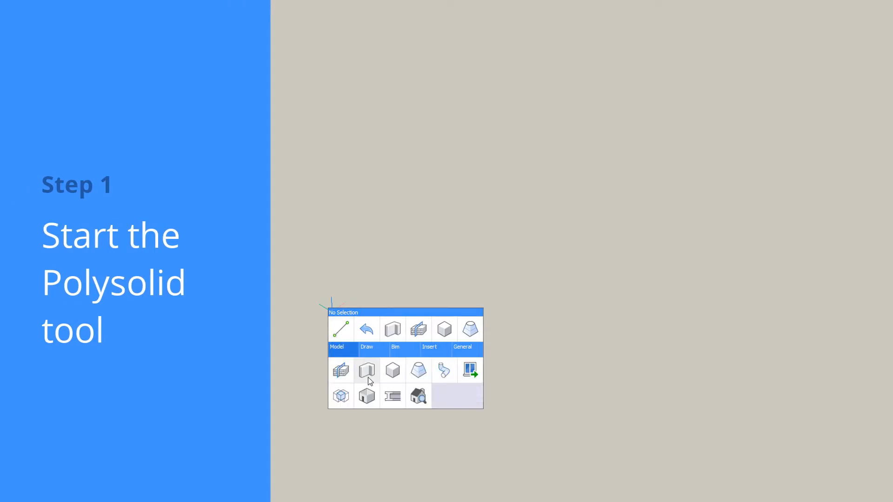
Start the Polysolid tool and pick the wall's start point in empty space
click(367, 371)
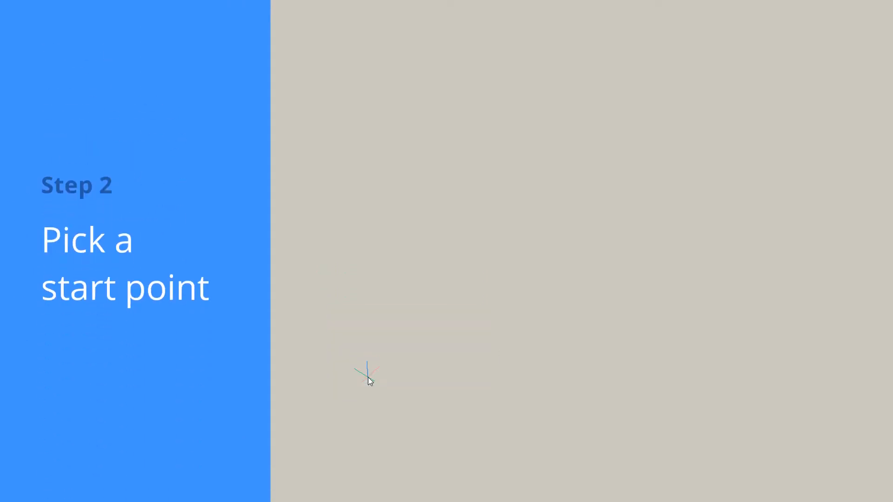
click(364, 373)
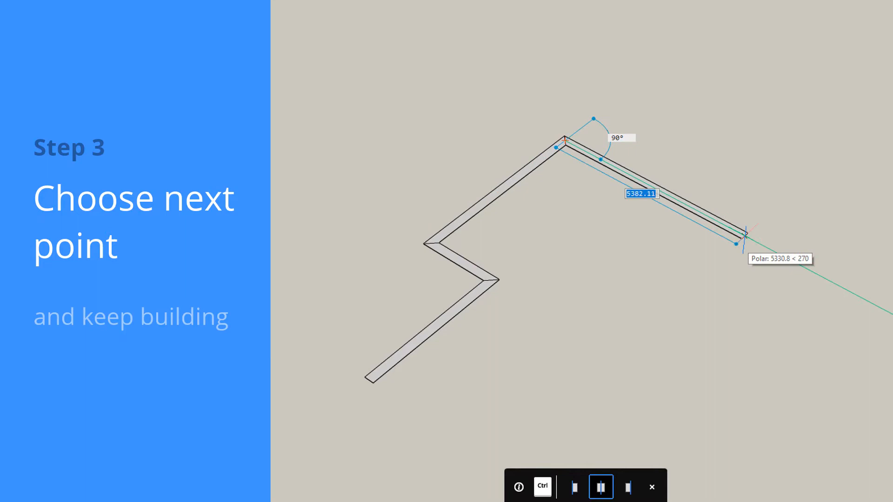
Place the next wall corner, then extrude the walls to a 3000 height
click(745, 235)
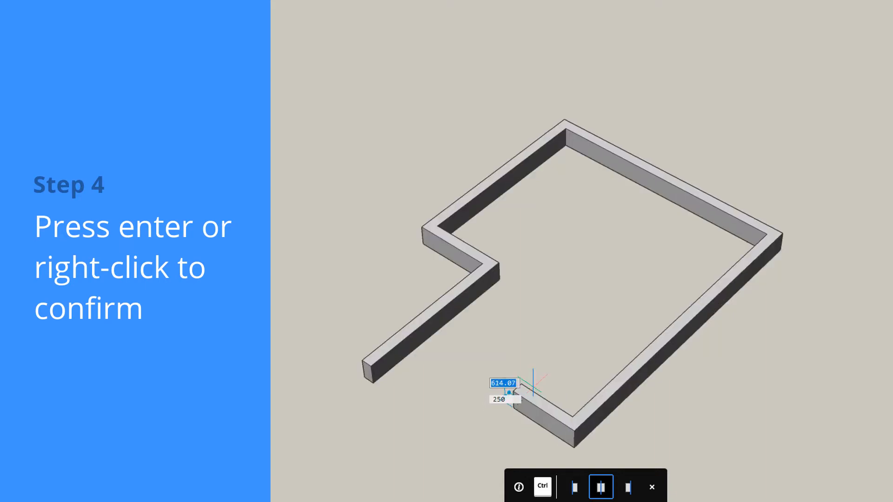
drag(507, 392, 501, 321)
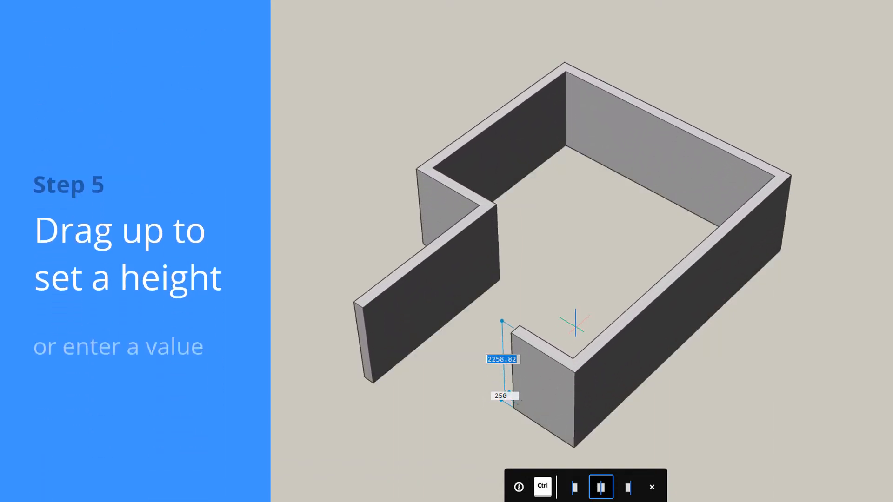
text(3)
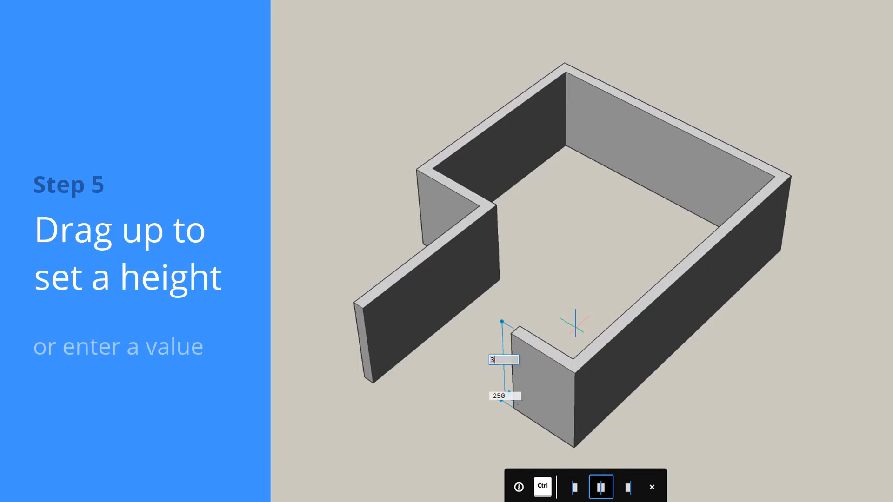
text(000)
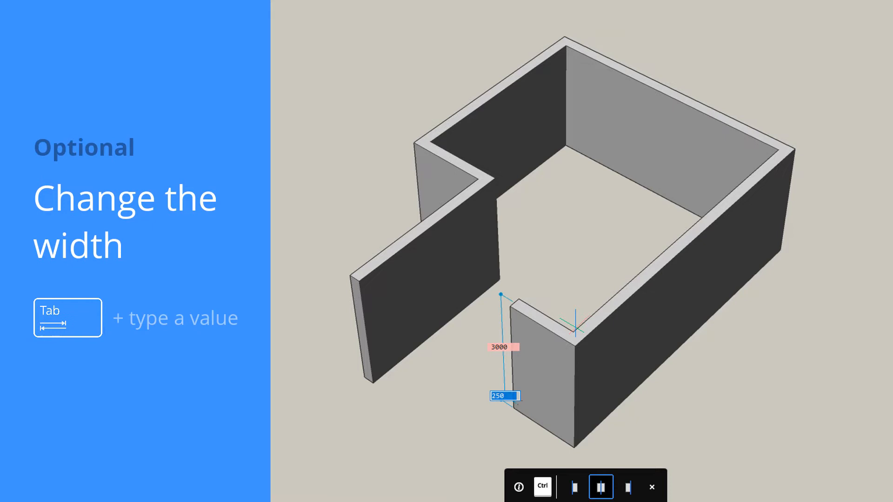
Enter 350 as the wall width and confirm it
text(350)
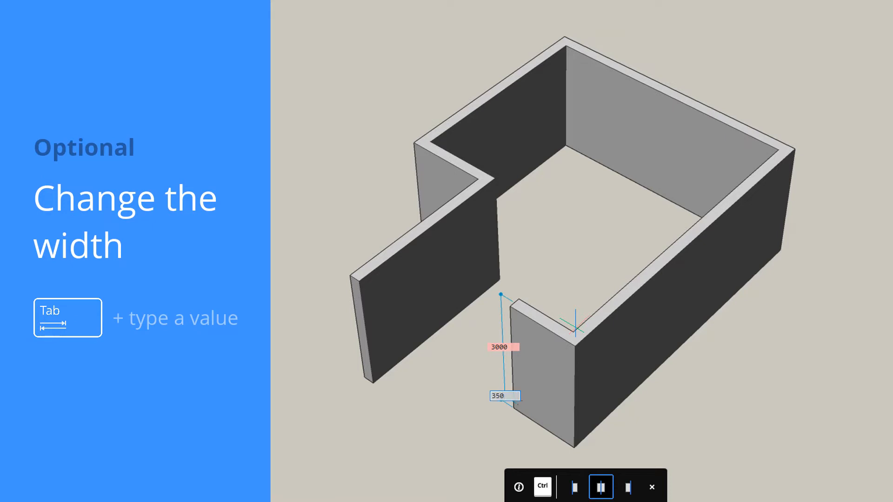
key(Tab)
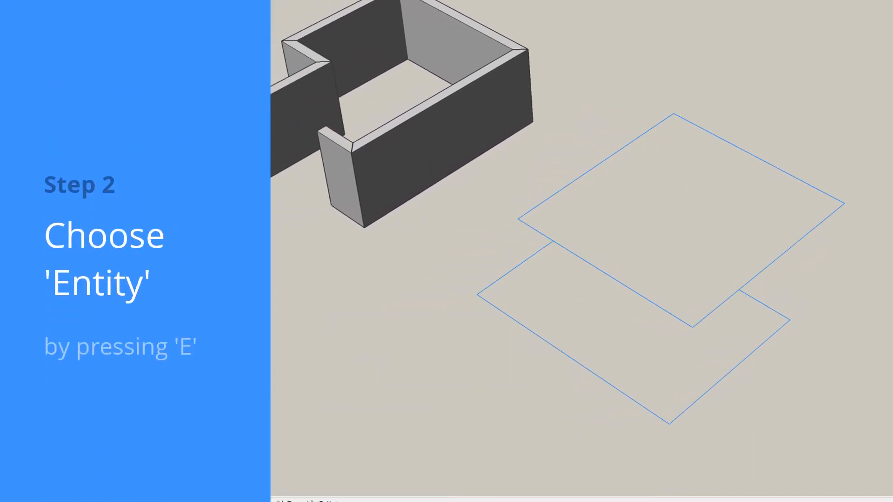
Use the Polysolid Entity option to build walls from the 2D outline
key(e)
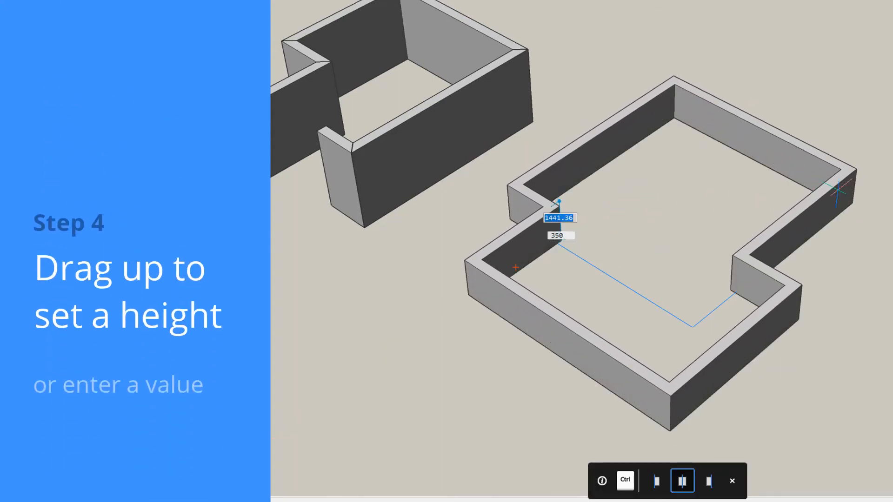
Extrude the outline walls upward and set their height to 3500
drag(559, 217, 557, 153)
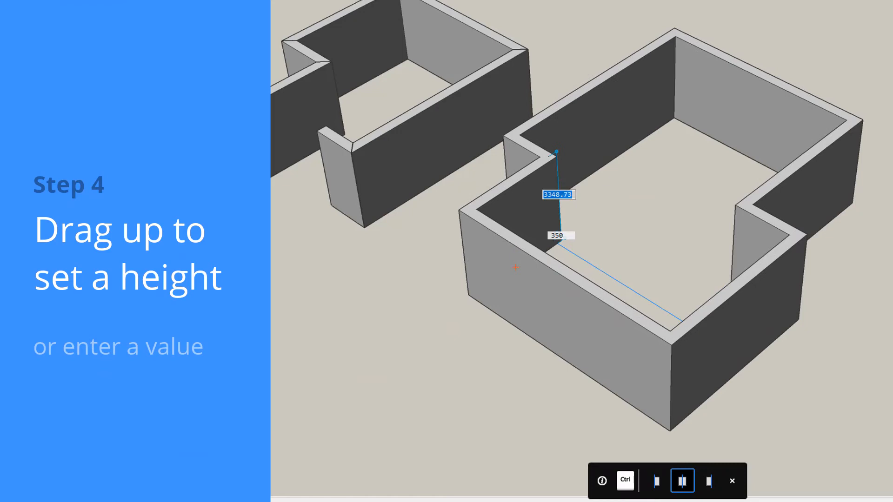
text(3500)
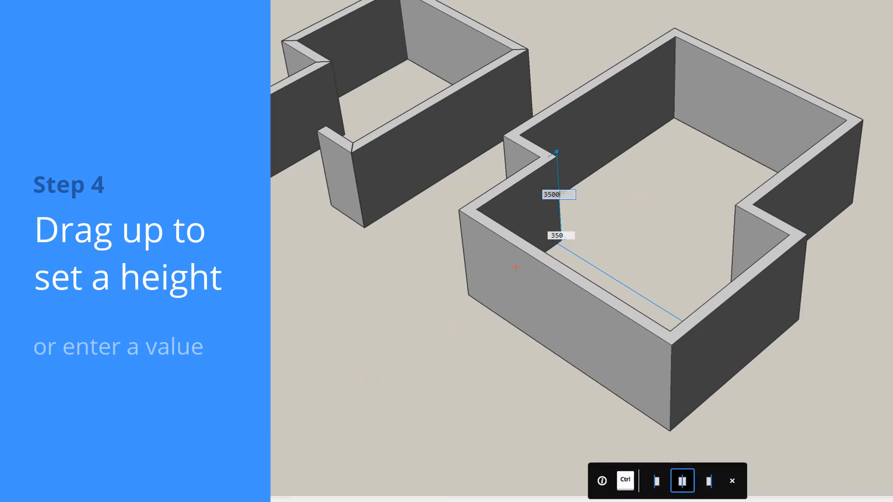
key(Tab)
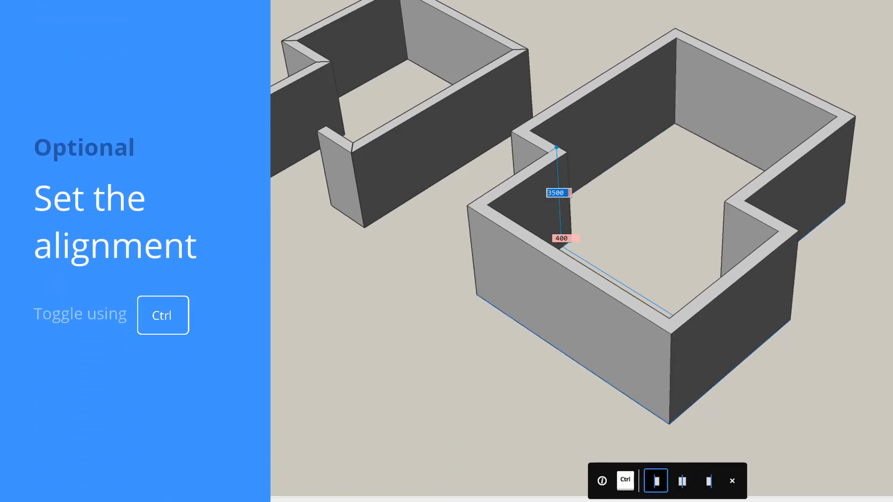
Center the walls on the outline, then shift them to the opposite side
click(683, 480)
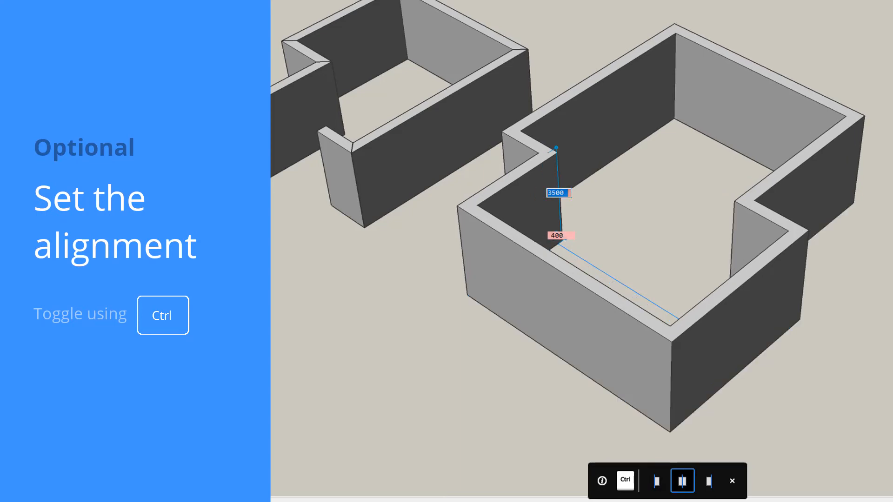
click(709, 481)
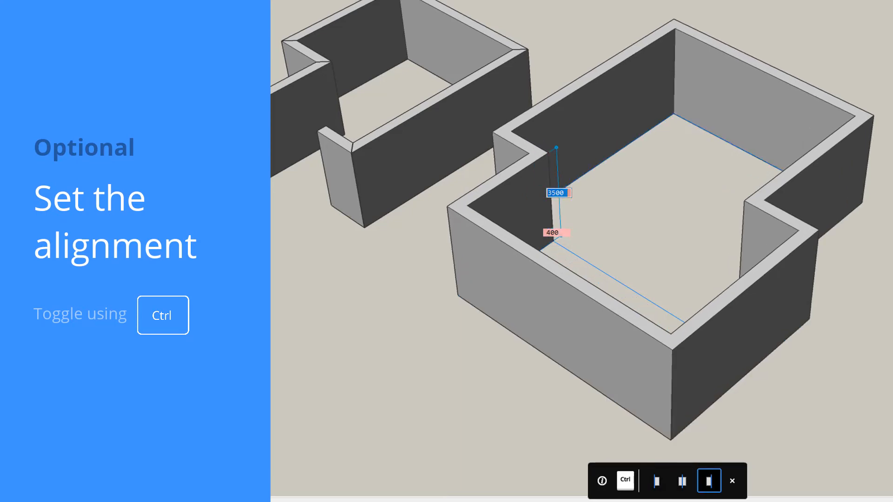